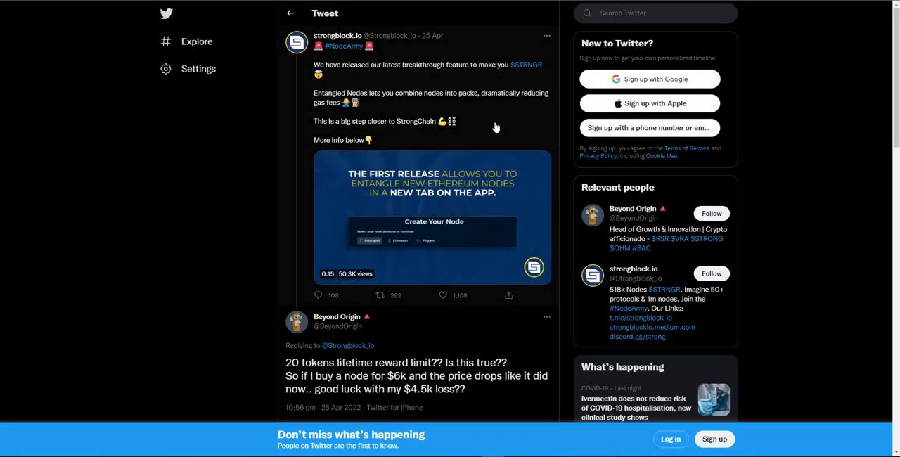
Step: Scroll down past the StrongBlock announcement tweet toward the app link
scroll("down", 3)
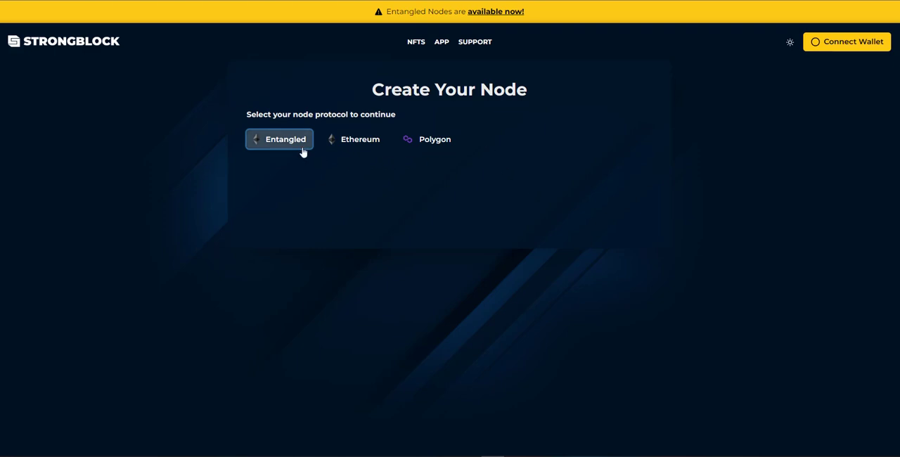
Step: View the Ethereum node protocol terms, then go to the nodes dashboard via APP
left_click(358, 140)
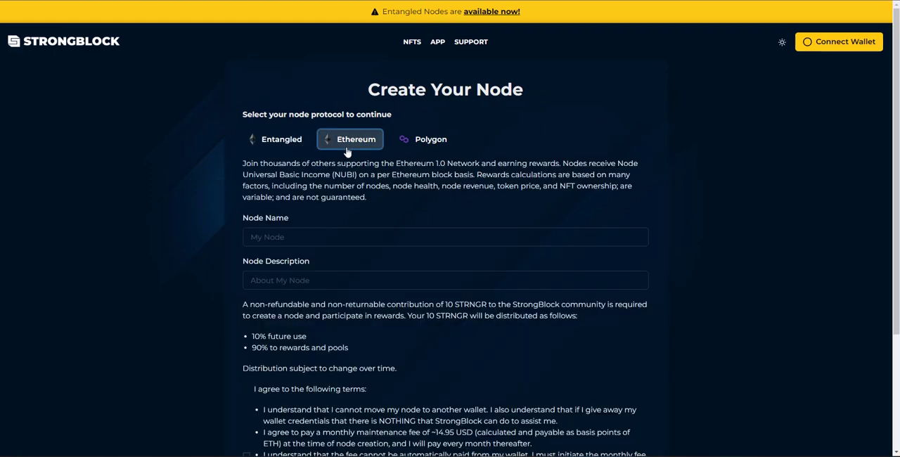
left_click(278, 138)
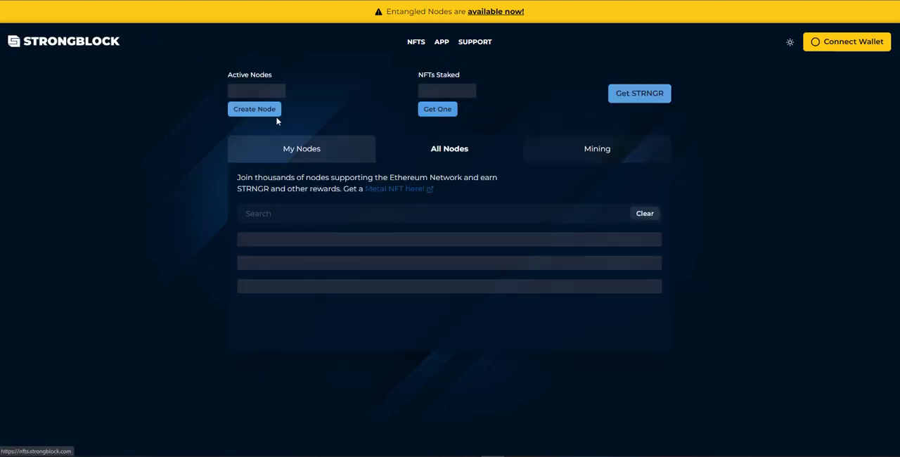
left_click(253, 110)
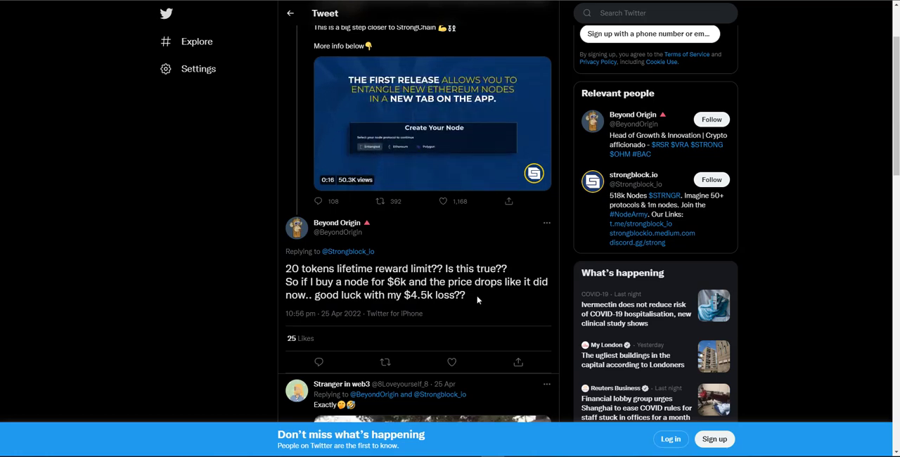
mouse_move(312, 124)
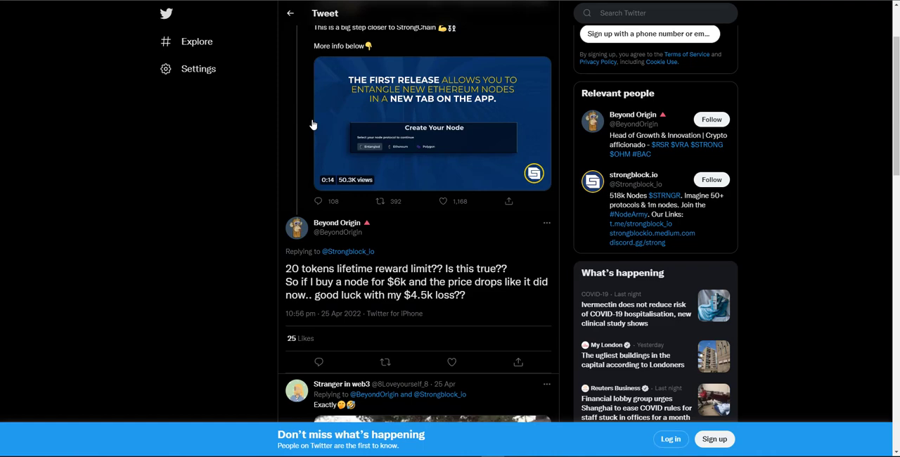
mouse_move(260, 200)
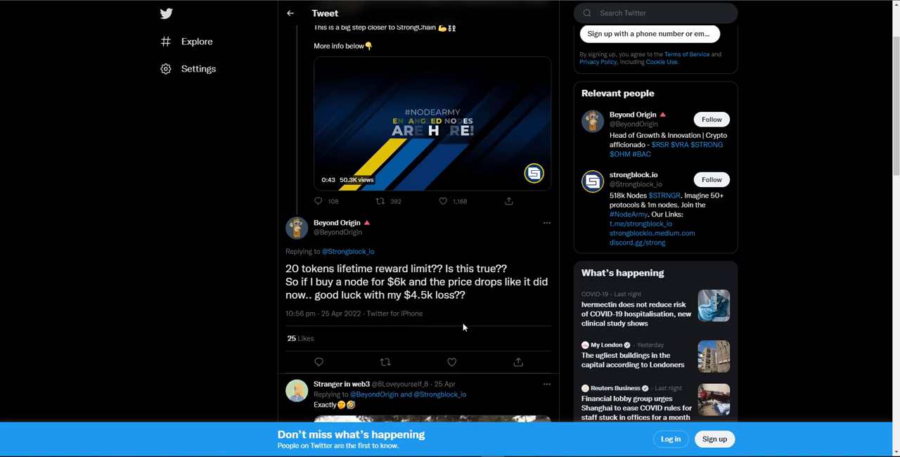
Step: Read the later replies about old nodes, the 20-token lifetime limit and price doubling
scroll("down", 3)
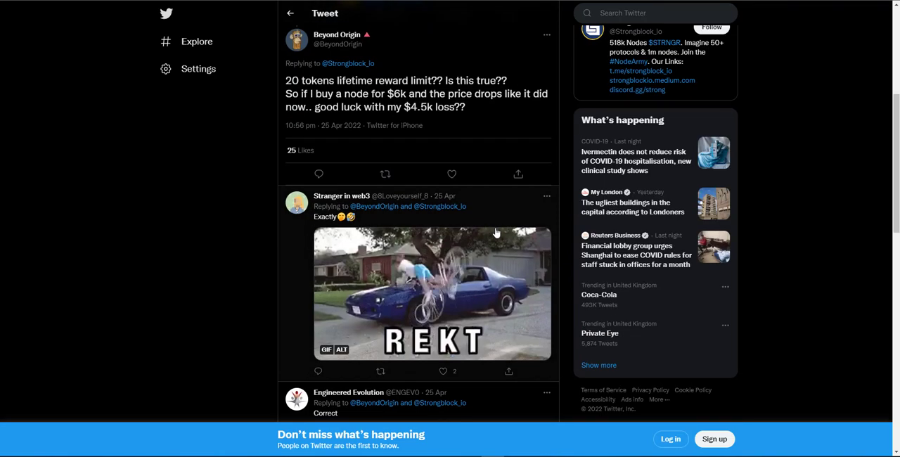
scroll("down", 3)
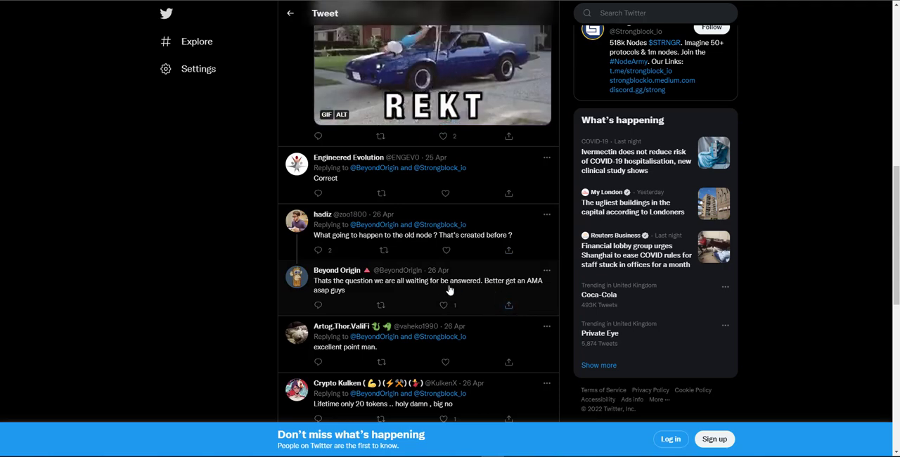
scroll("down", 3)
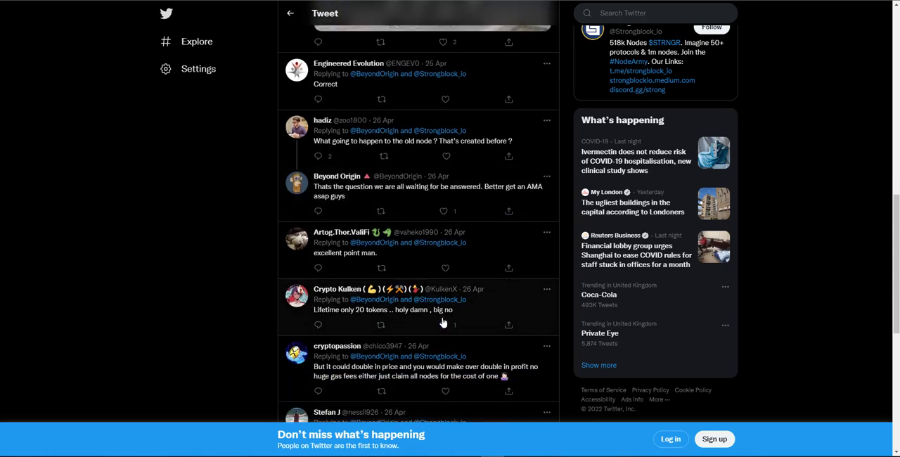
mouse_move(420, 318)
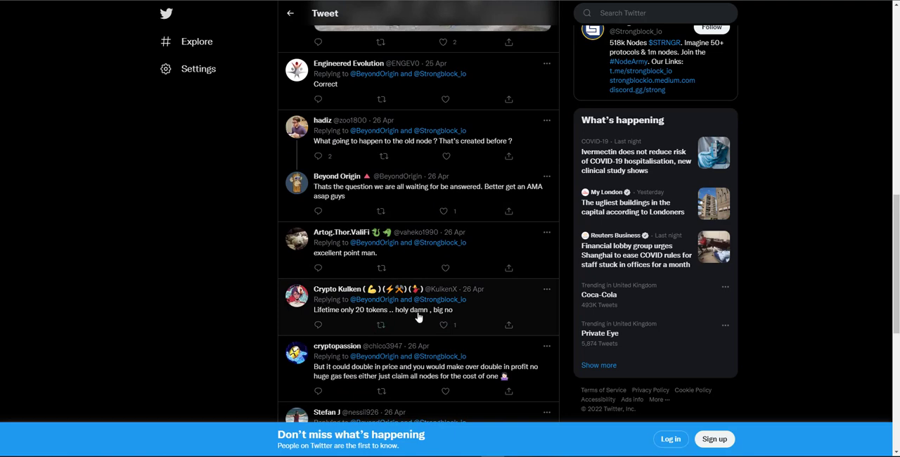
scroll("down", 3)
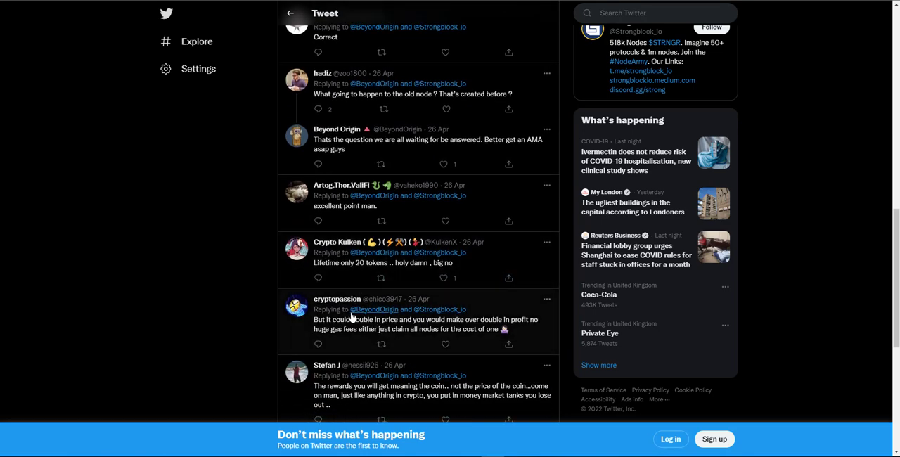
mouse_move(401, 334)
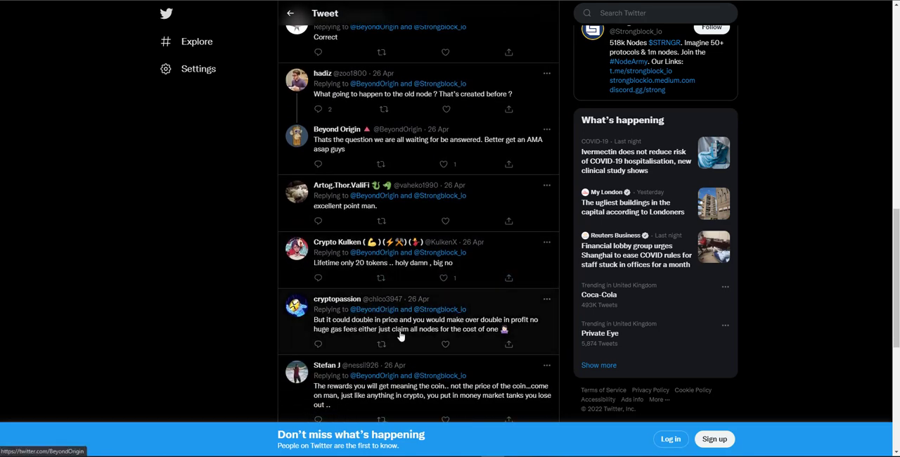
mouse_move(509, 329)
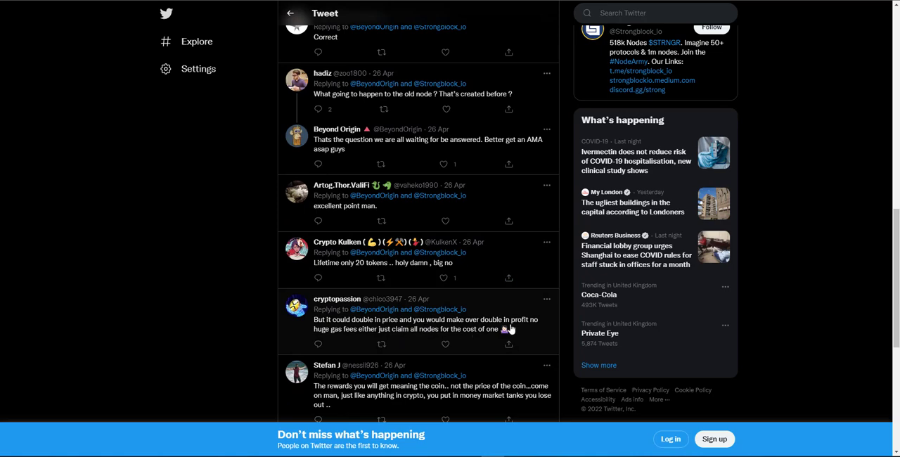
mouse_move(420, 337)
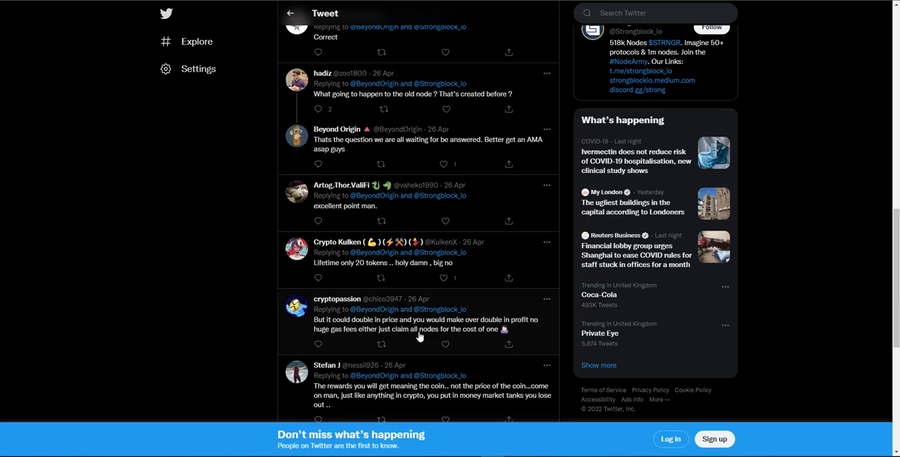
mouse_move(434, 341)
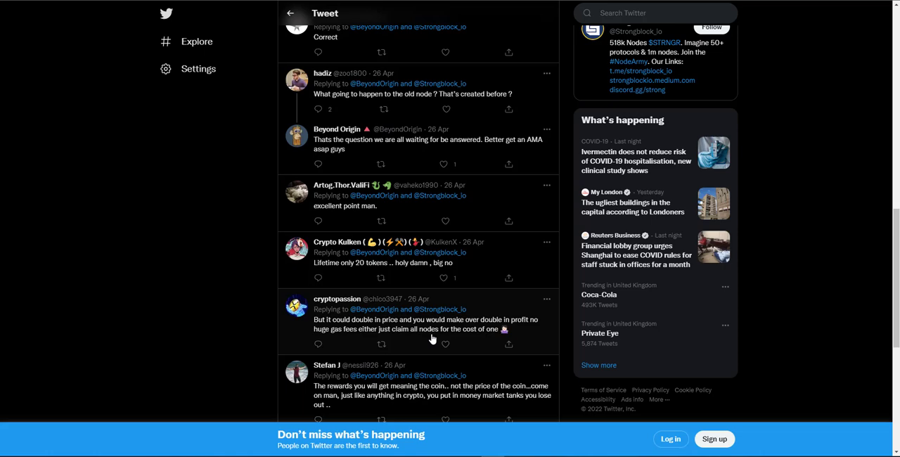
mouse_move(162, 385)
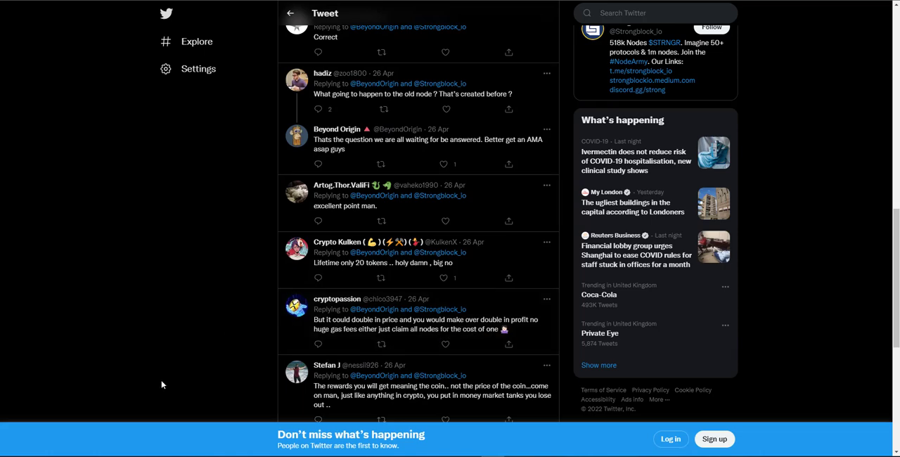
mouse_move(153, 394)
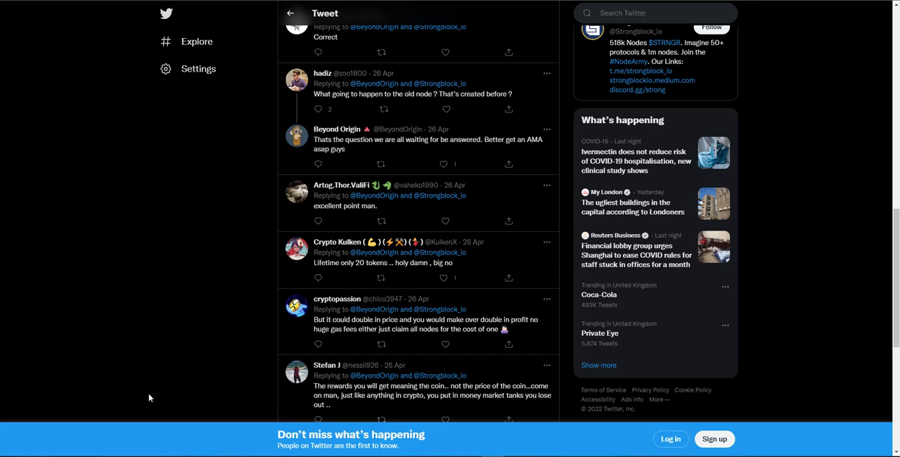
scroll("down", 3)
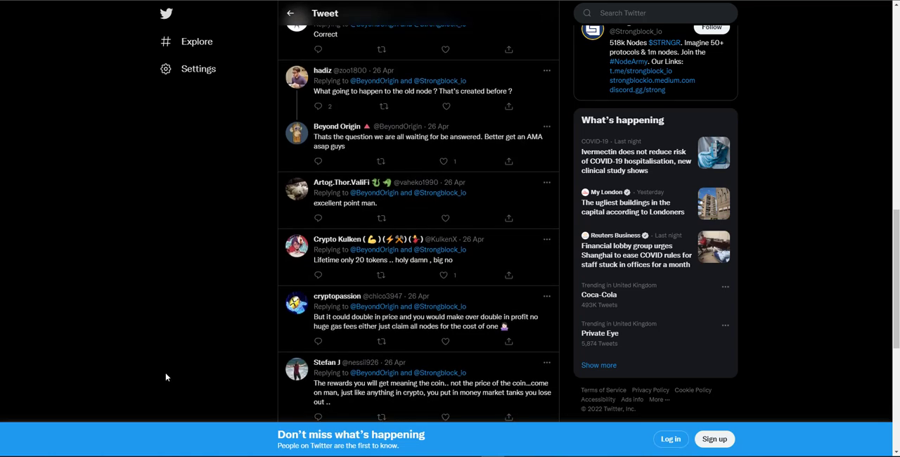
Step: Reach the final reply arguing rewards matter more than coin price
scroll("down", 3)
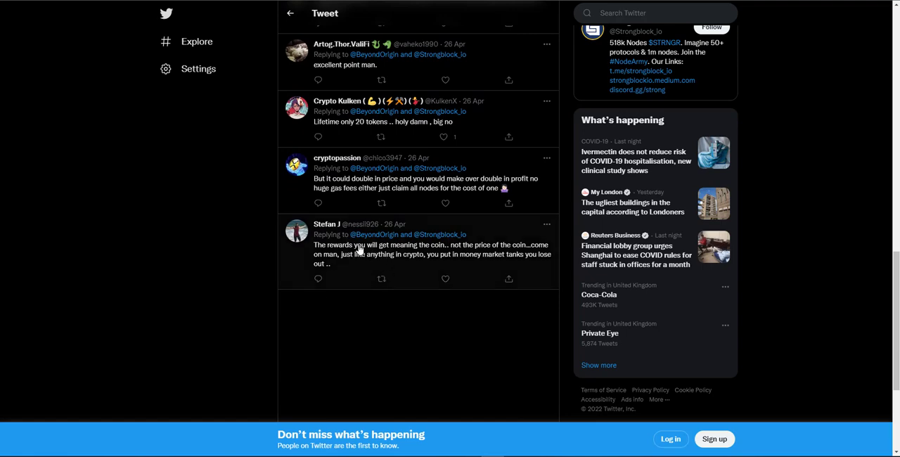
mouse_move(443, 259)
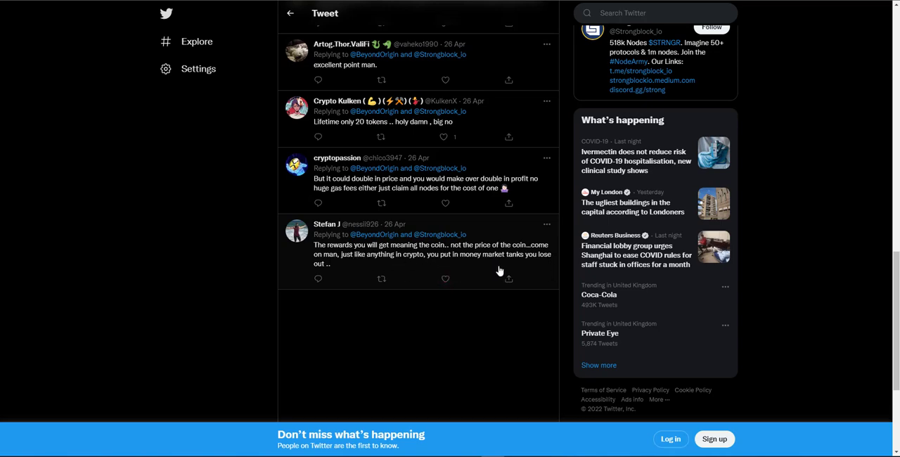
mouse_move(515, 266)
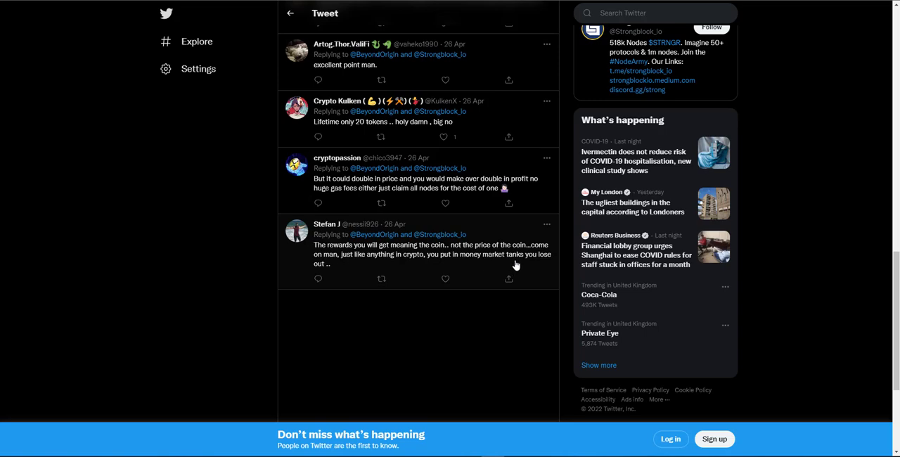
mouse_move(203, 164)
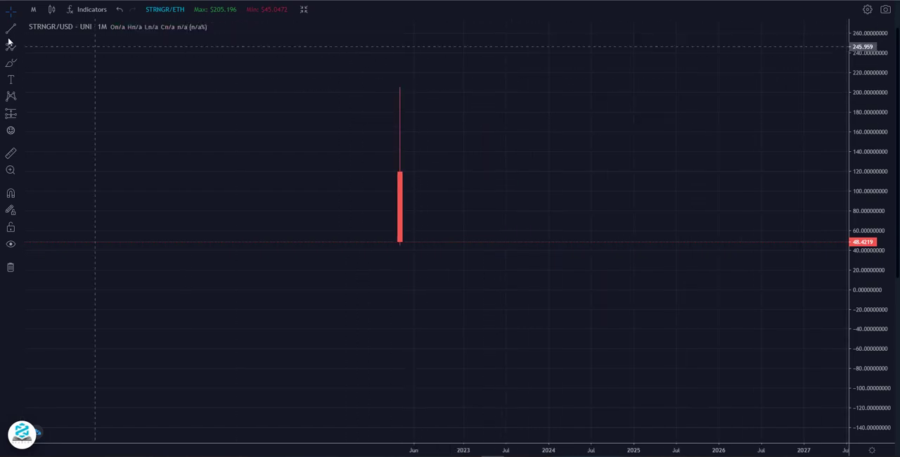
Step: With the STRNGR/USD timeframe list open, work out 20 ÷ 0.075 ≈ 266.67 in Calculator
left_click(34, 8)
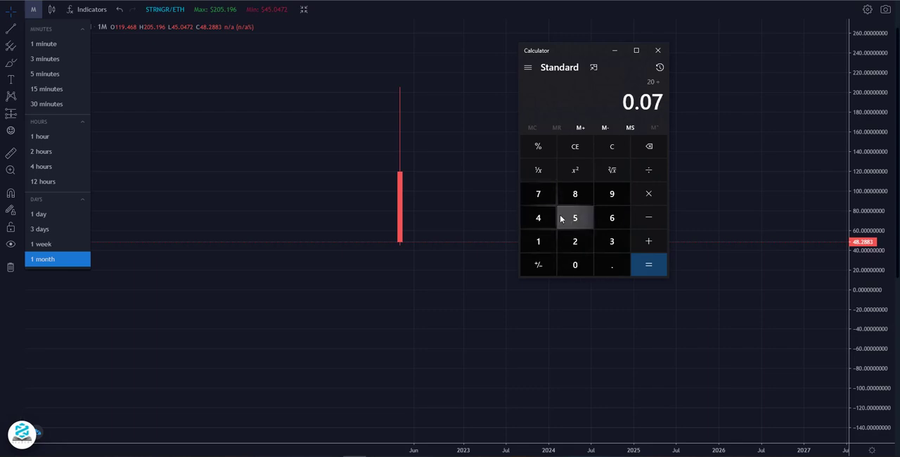
left_click(649, 264)
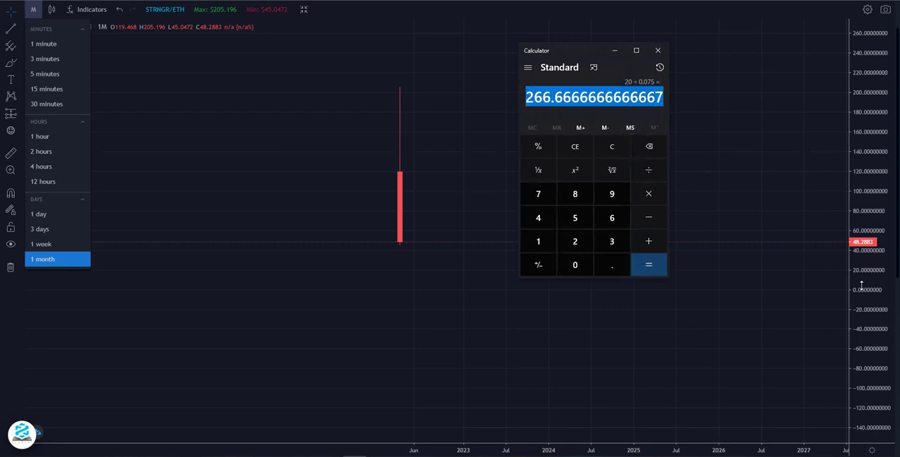
mouse_move(647, 194)
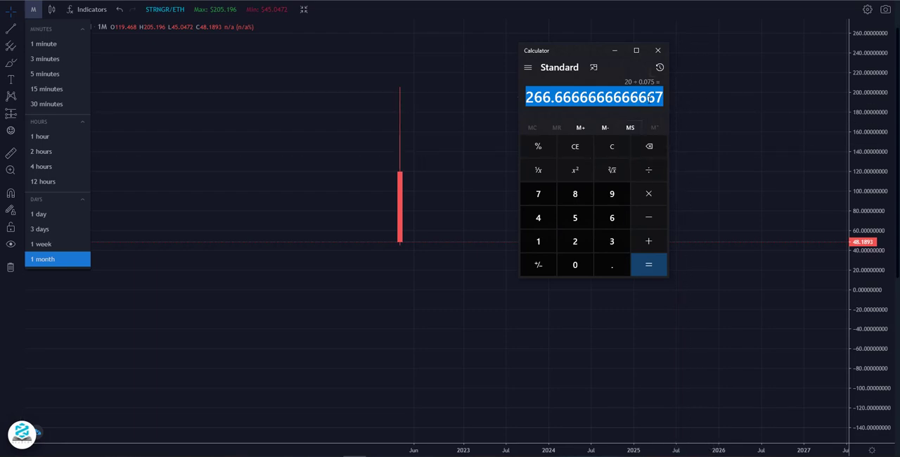
mouse_move(717, 359)
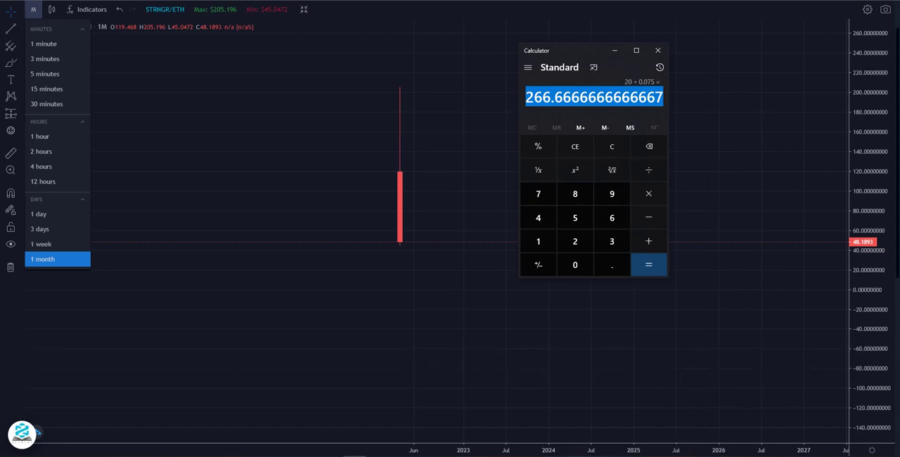
mouse_move(455, 127)
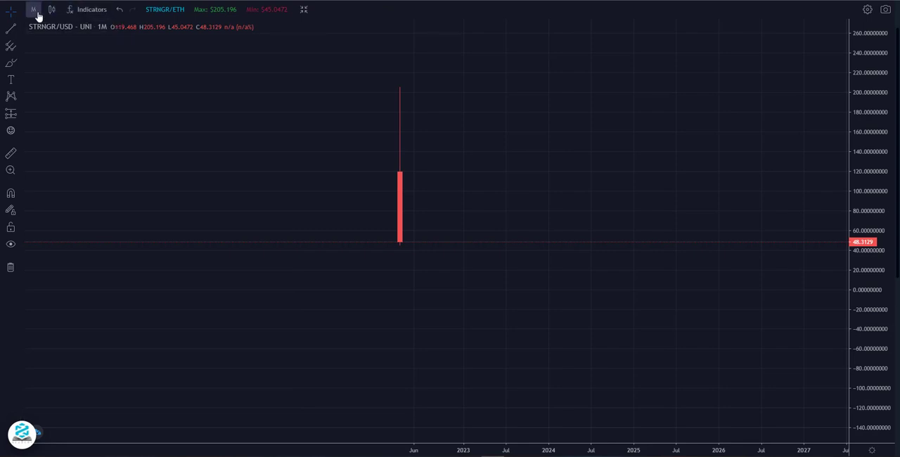
Step: Switch the STRNGR/USD chart to the 1D interval and bring Calculator back up
left_click(34, 8)
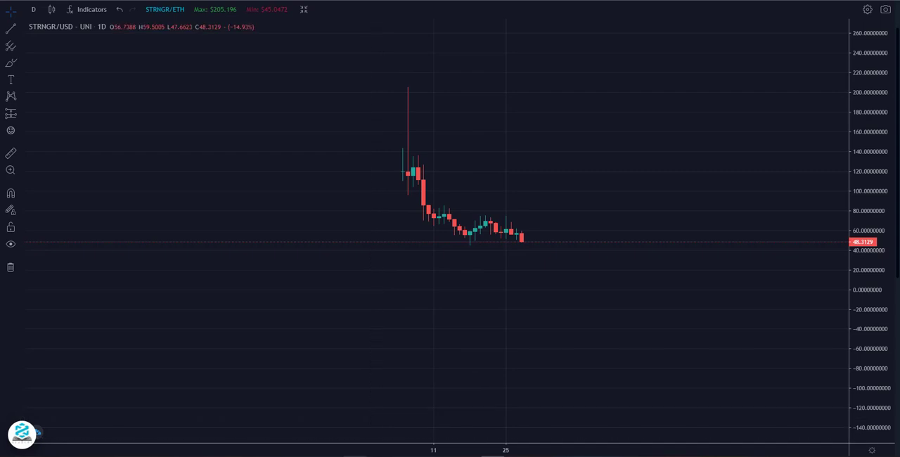
left_click(649, 265)
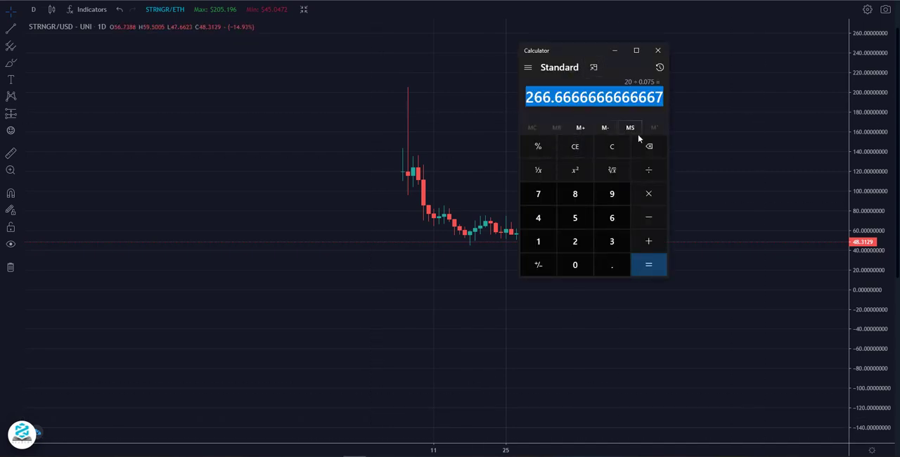
left_click(612, 146)
type("24")
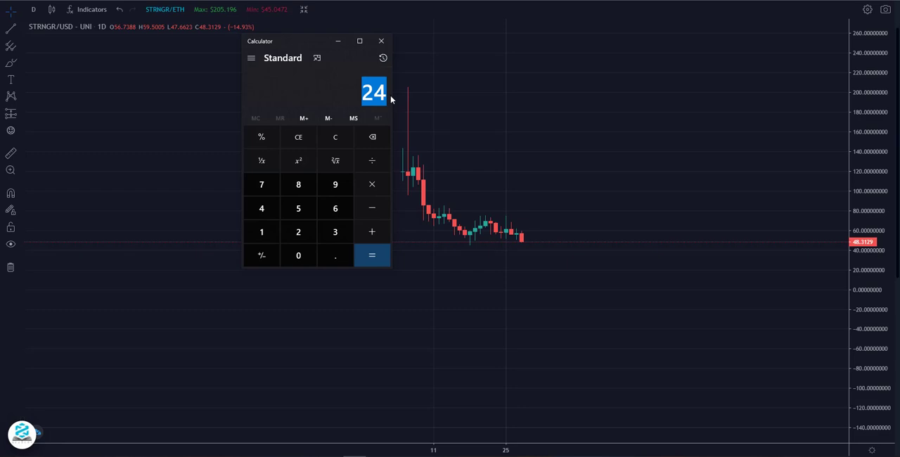
Step: Clear the calculator's 266.67 result and close the Calculator window
left_click(335, 136)
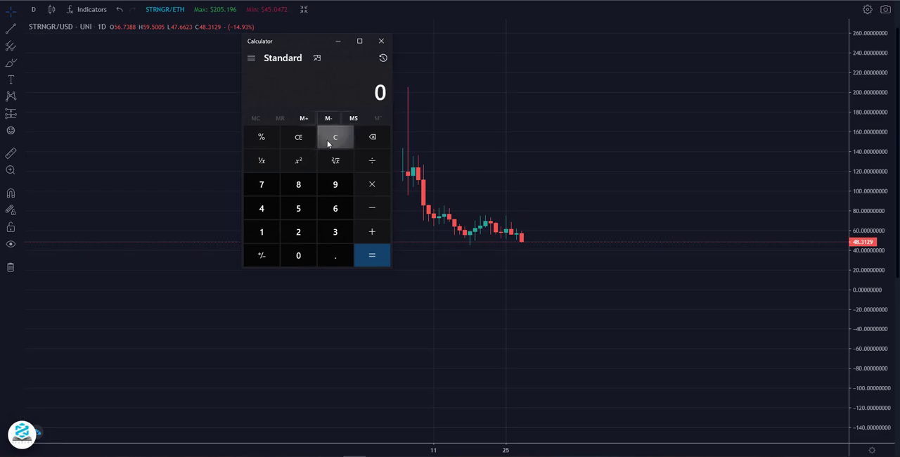
left_click(382, 41)
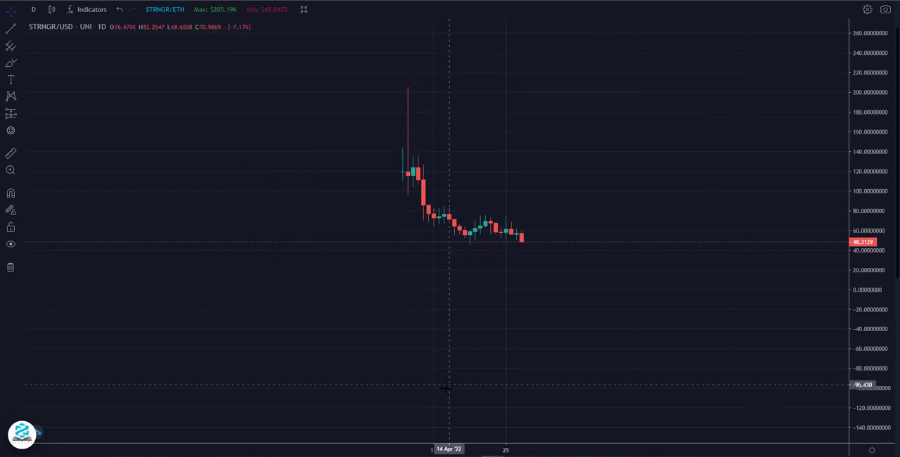